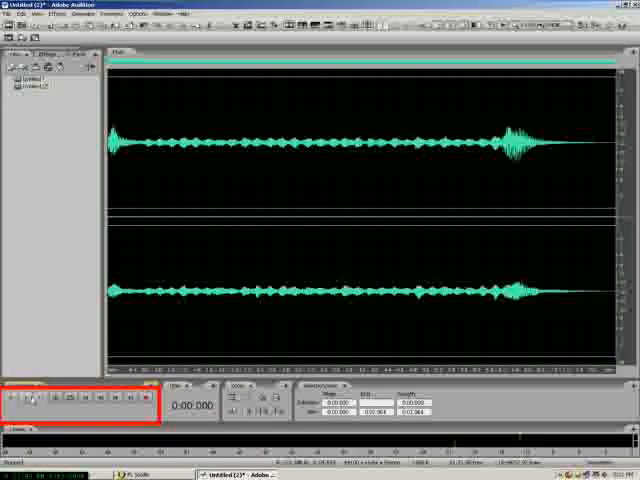
mouse_move(48, 400)
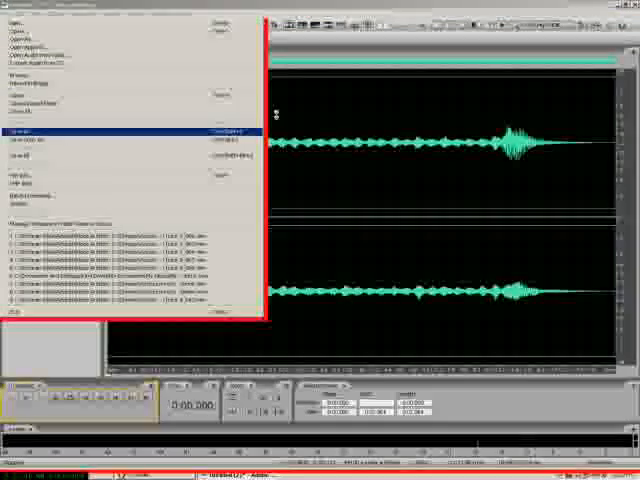
Step: Save the strings loop as an audio file named strings
left_click(26, 132)
type("strings")
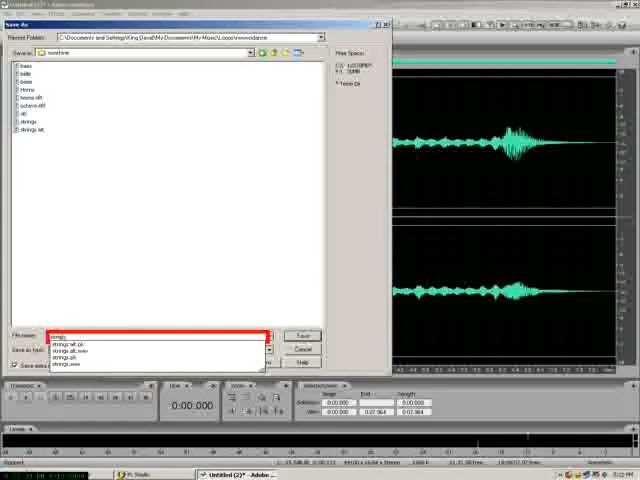
left_click(302, 336)
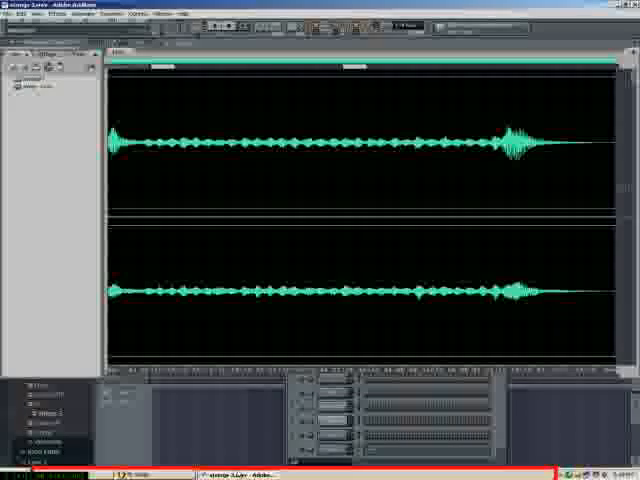
Step: Return to Audition and bring up the File menu for the strings recording
left_click(18, 12)
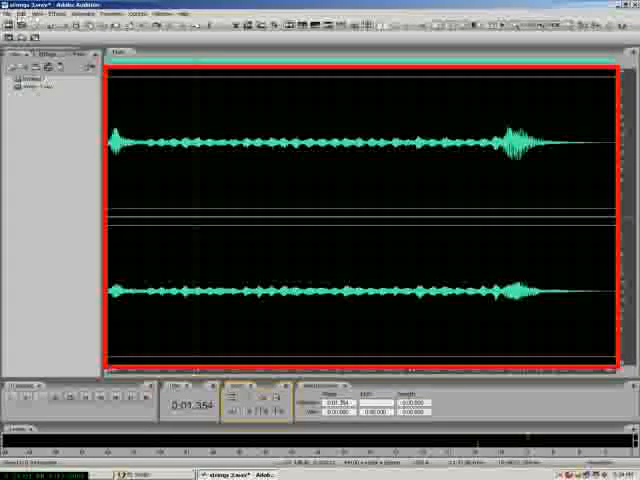
left_click(8, 14)
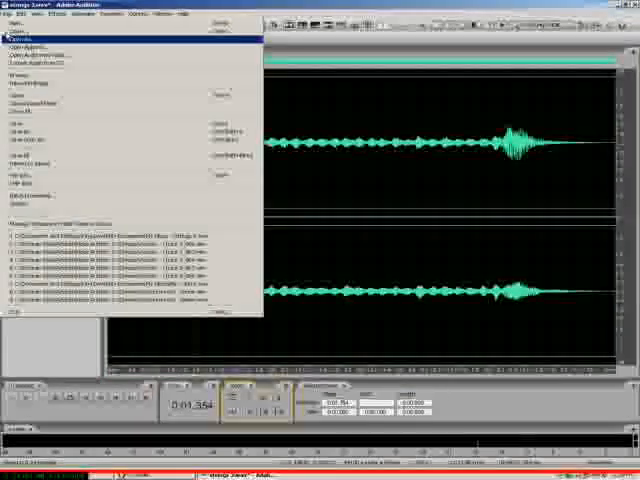